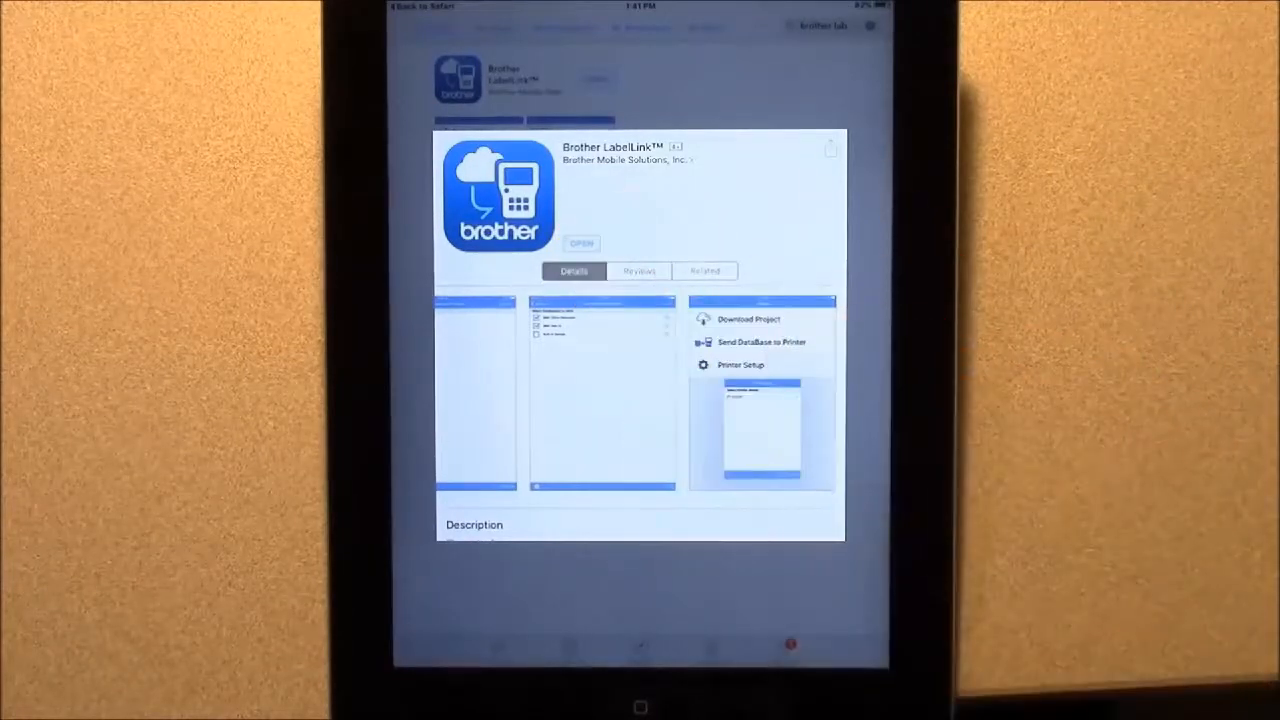
Launch Brother LabelLink from its App Store page.
click(581, 243)
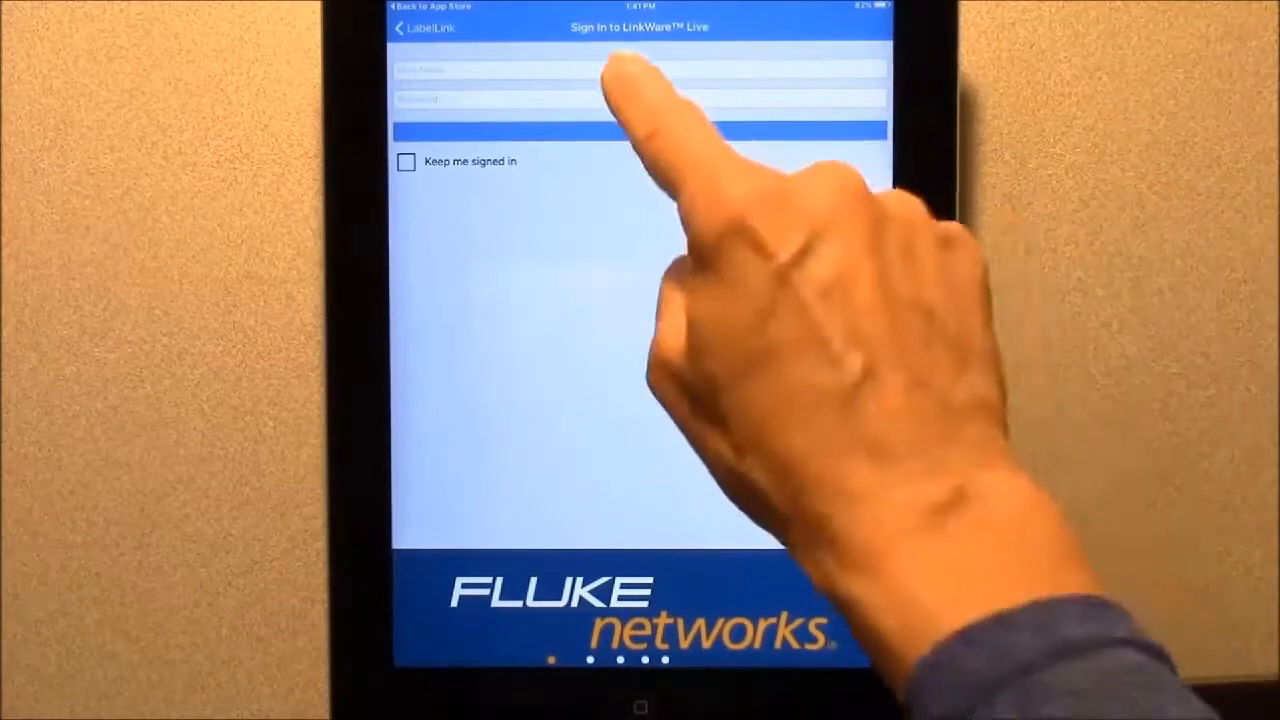
Sign in to LinkWare Live and download the Bayview Business Park project.
click(640, 70)
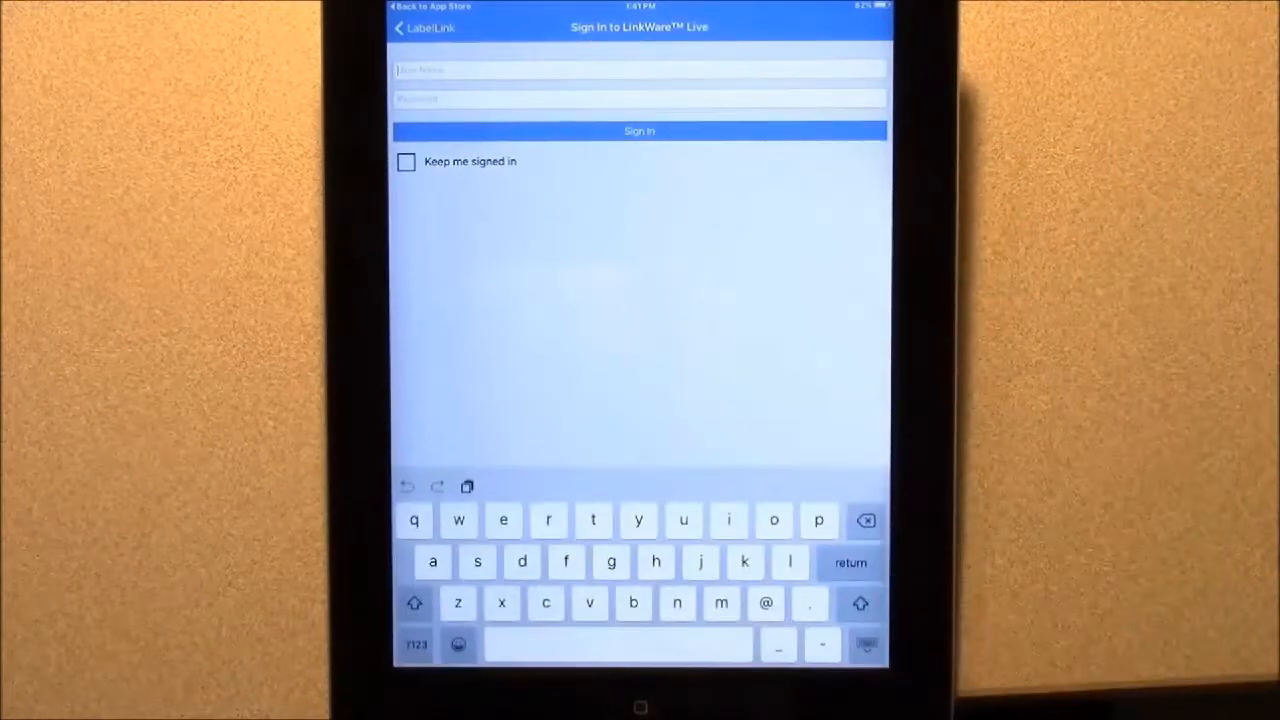
click(639, 131)
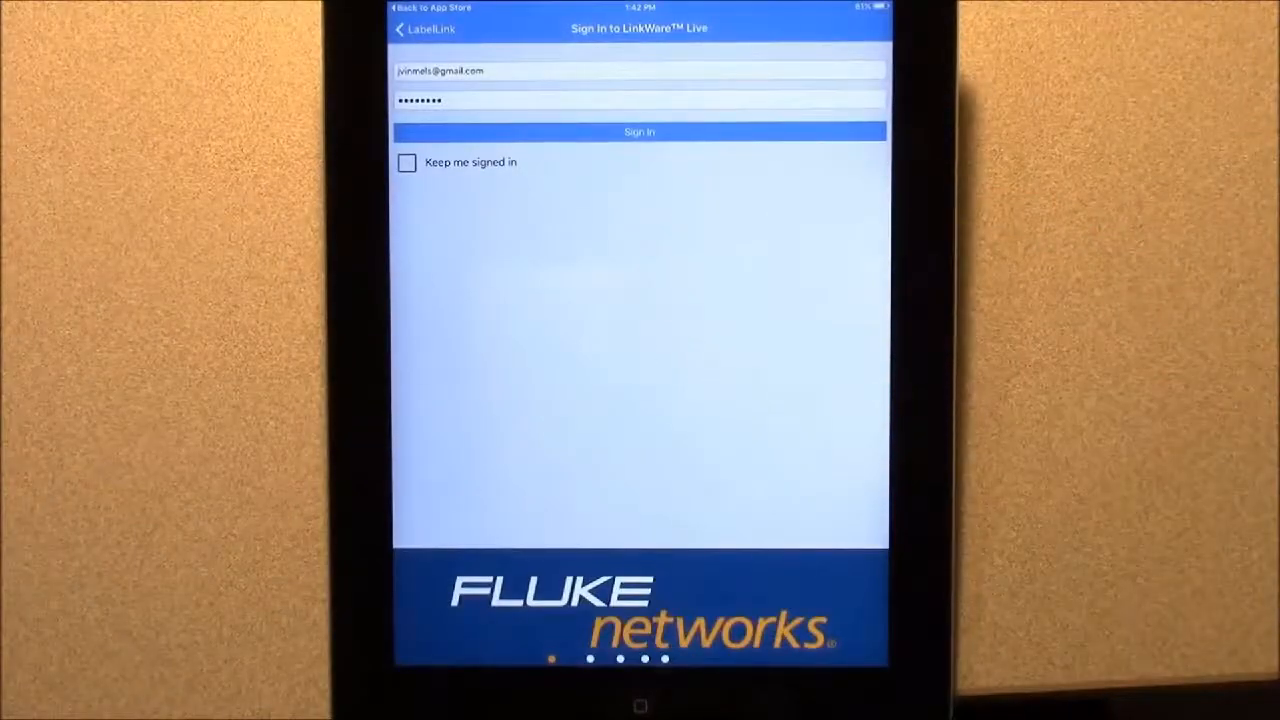
click(639, 131)
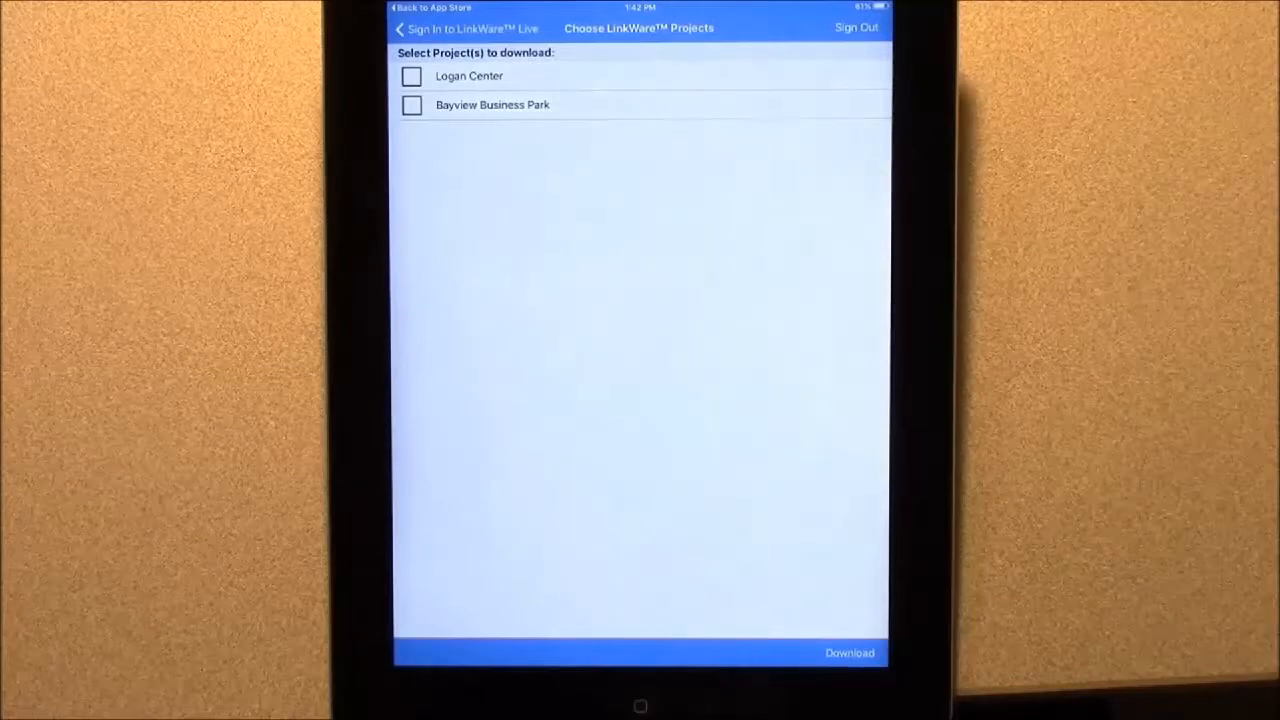
click(411, 105)
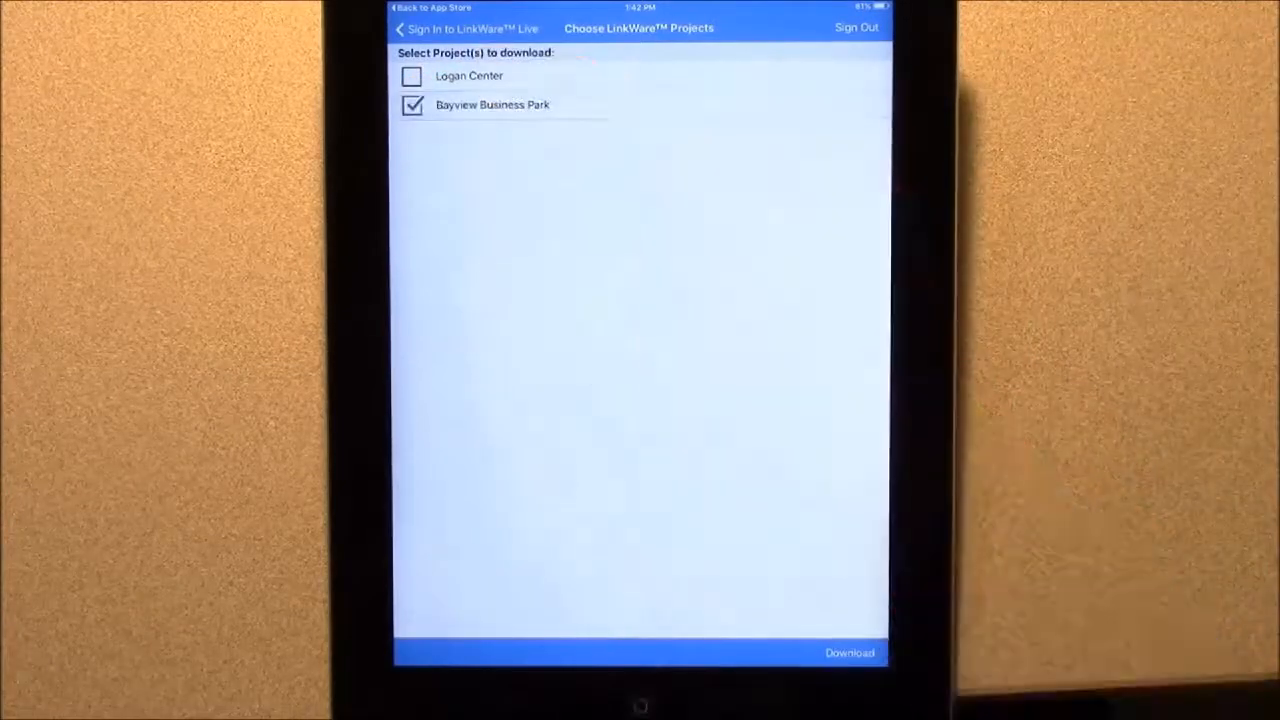
click(849, 652)
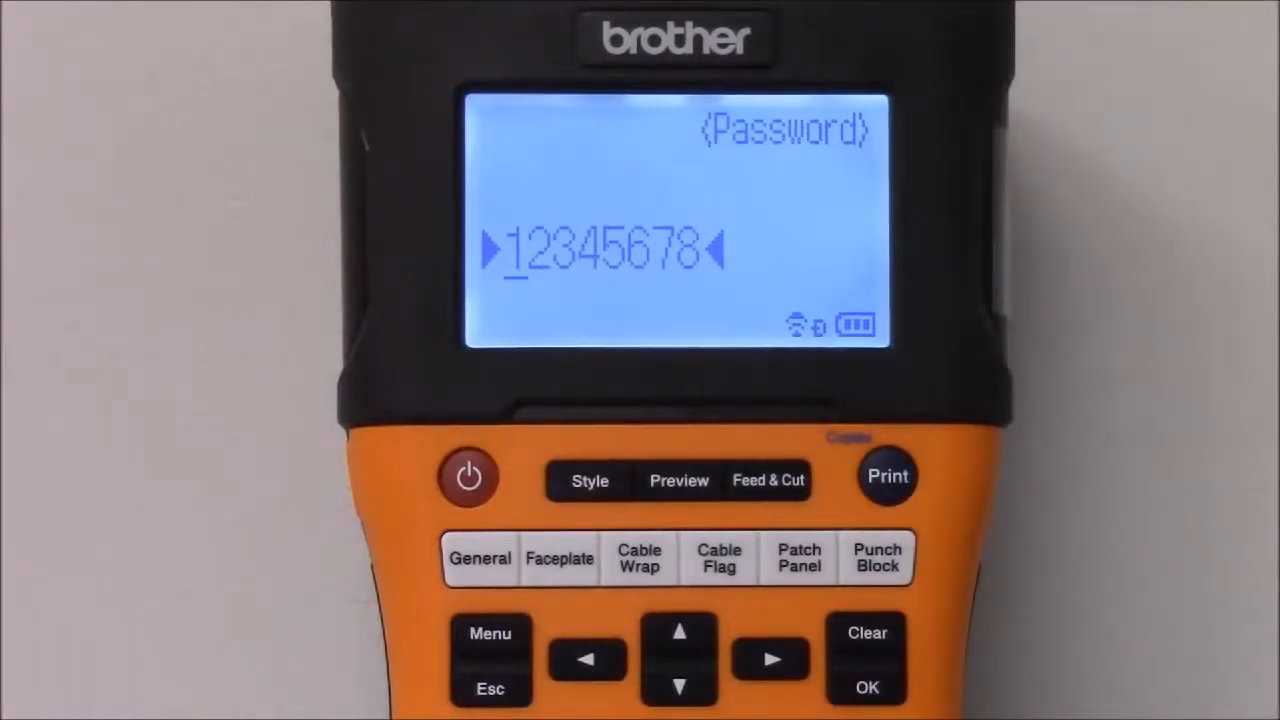
click(866, 687)
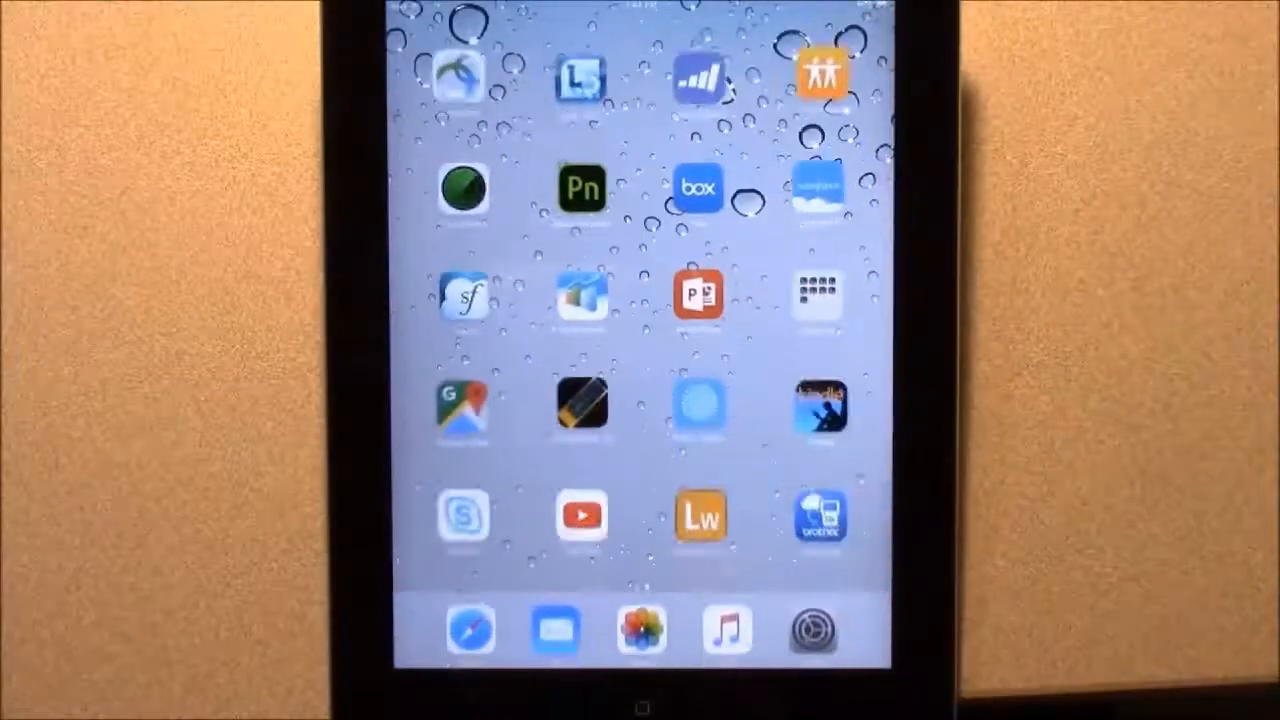
Join the DIRECT-BrotherEdge Wi-Fi network with the printer password, then return to LabelLink.
click(811, 629)
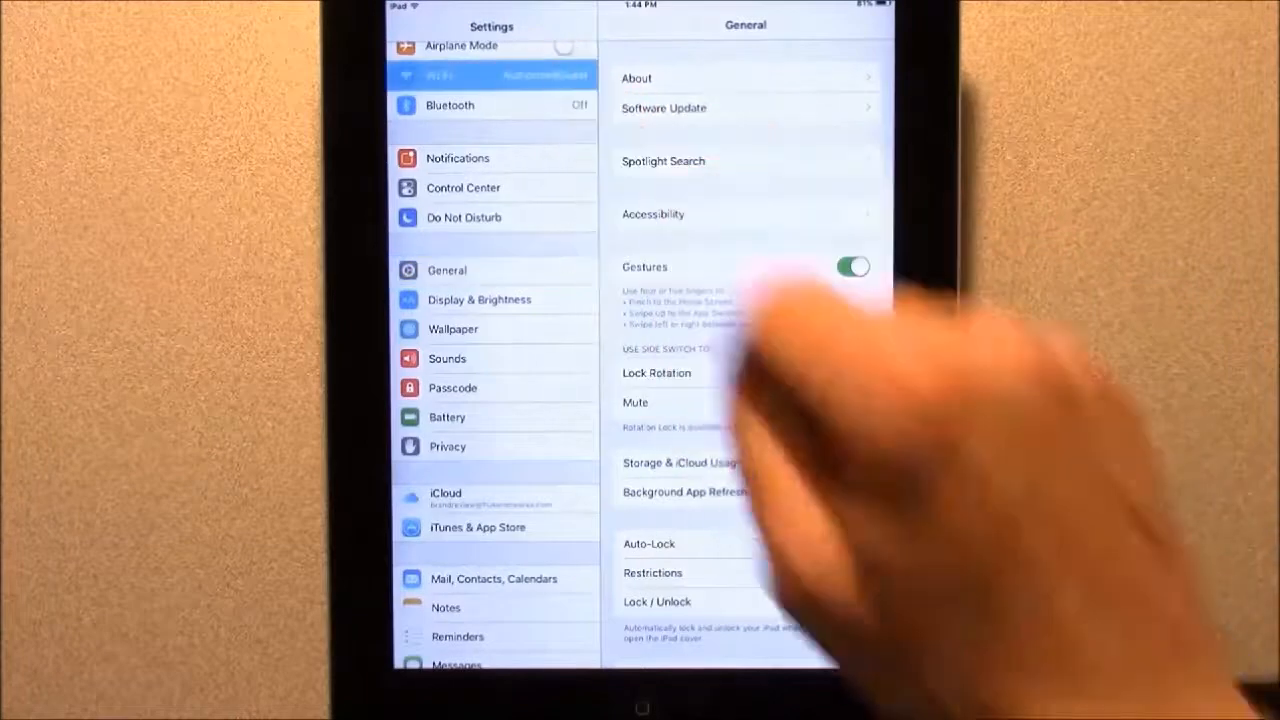
click(438, 75)
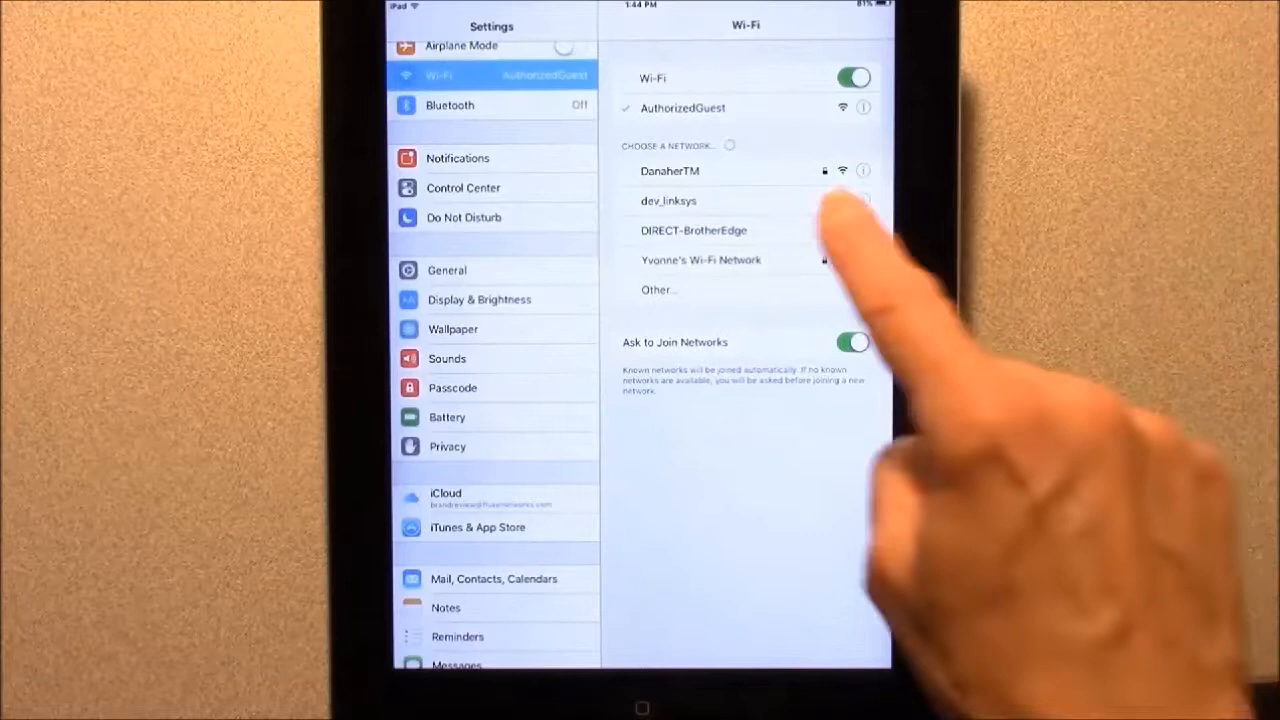
click(693, 230)
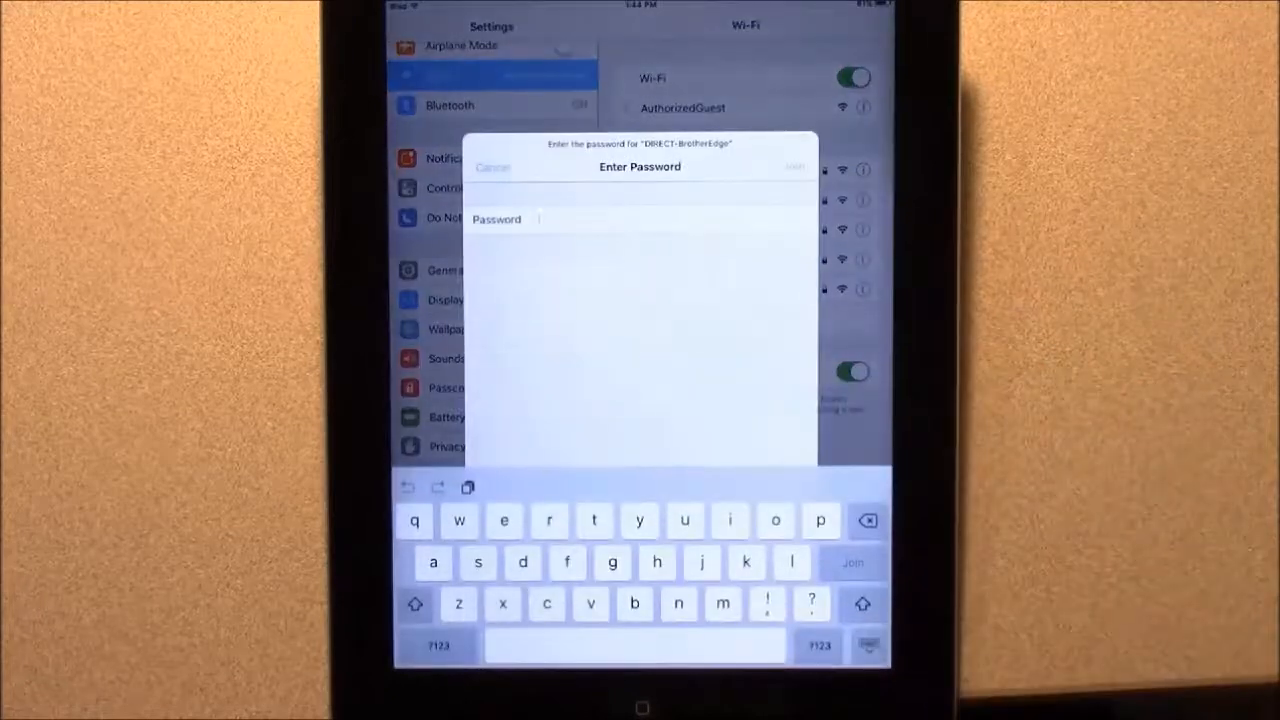
click(437, 645)
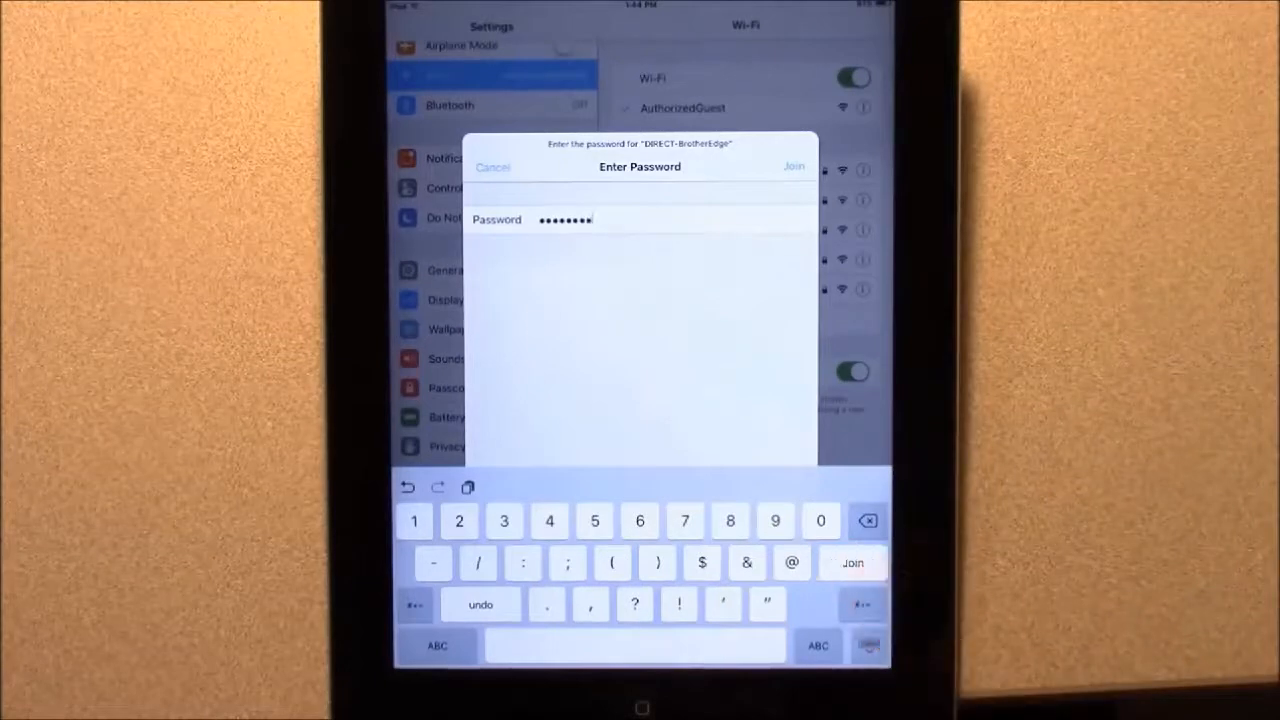
click(851, 562)
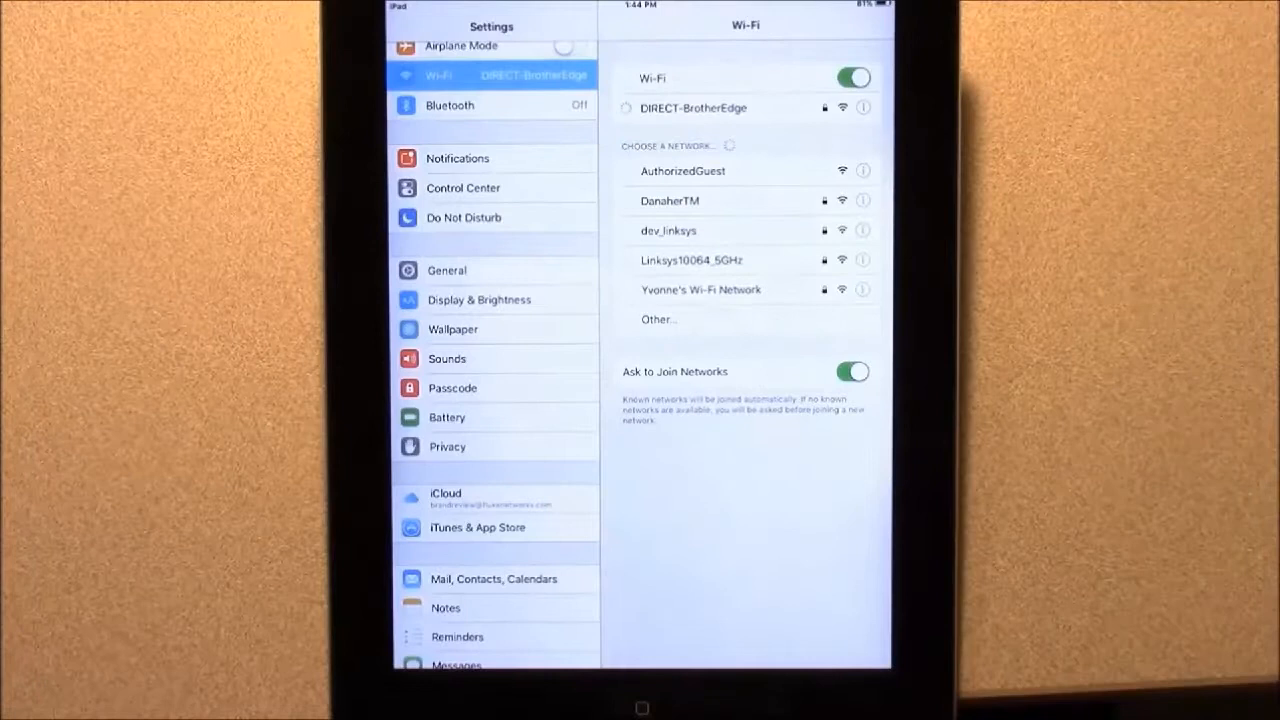
click(692, 108)
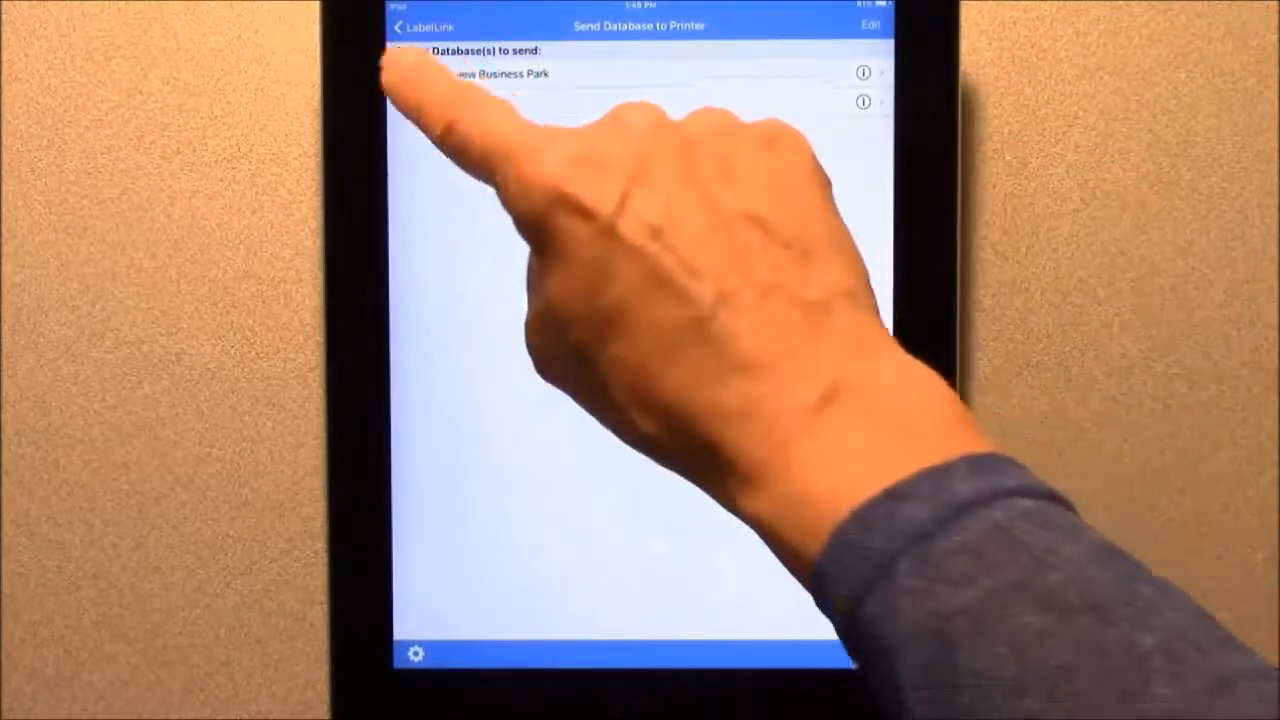
Send the Bayview Business Park database to the label printer.
click(411, 74)
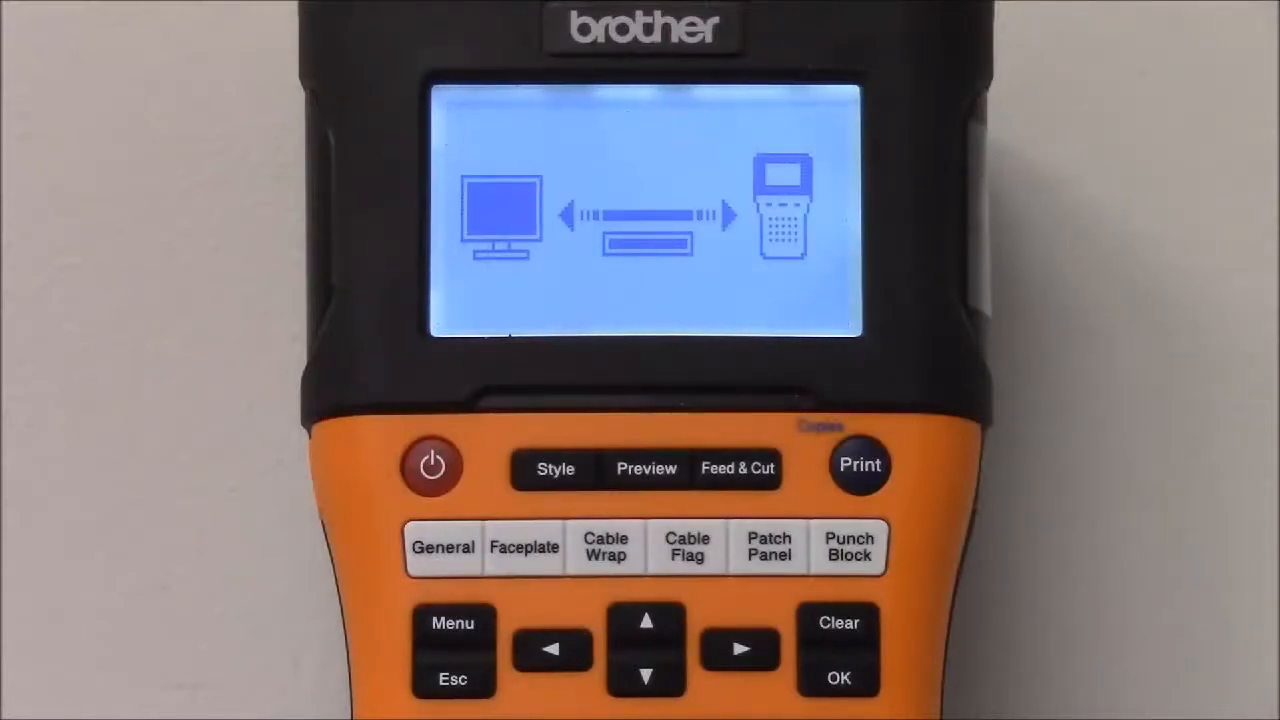
Open the transferred Cable ID list (C-05 to C-08) and start printing its labels.
click(646, 676)
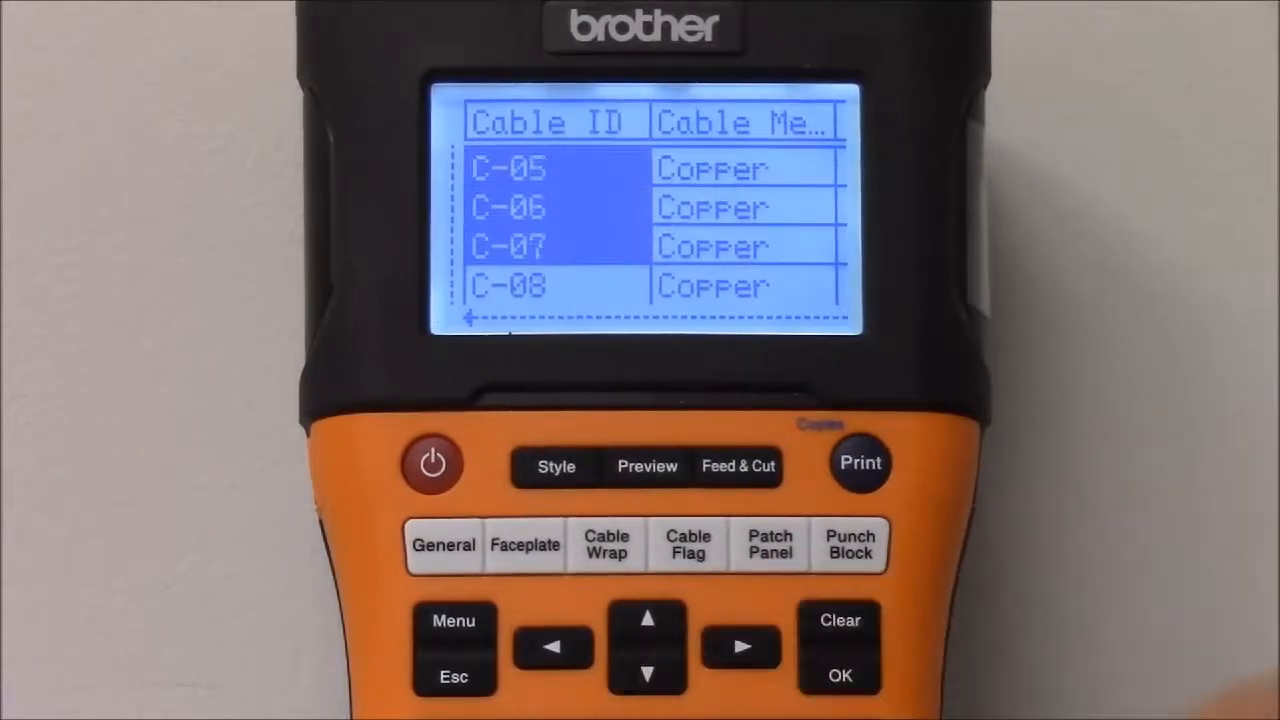
click(859, 462)
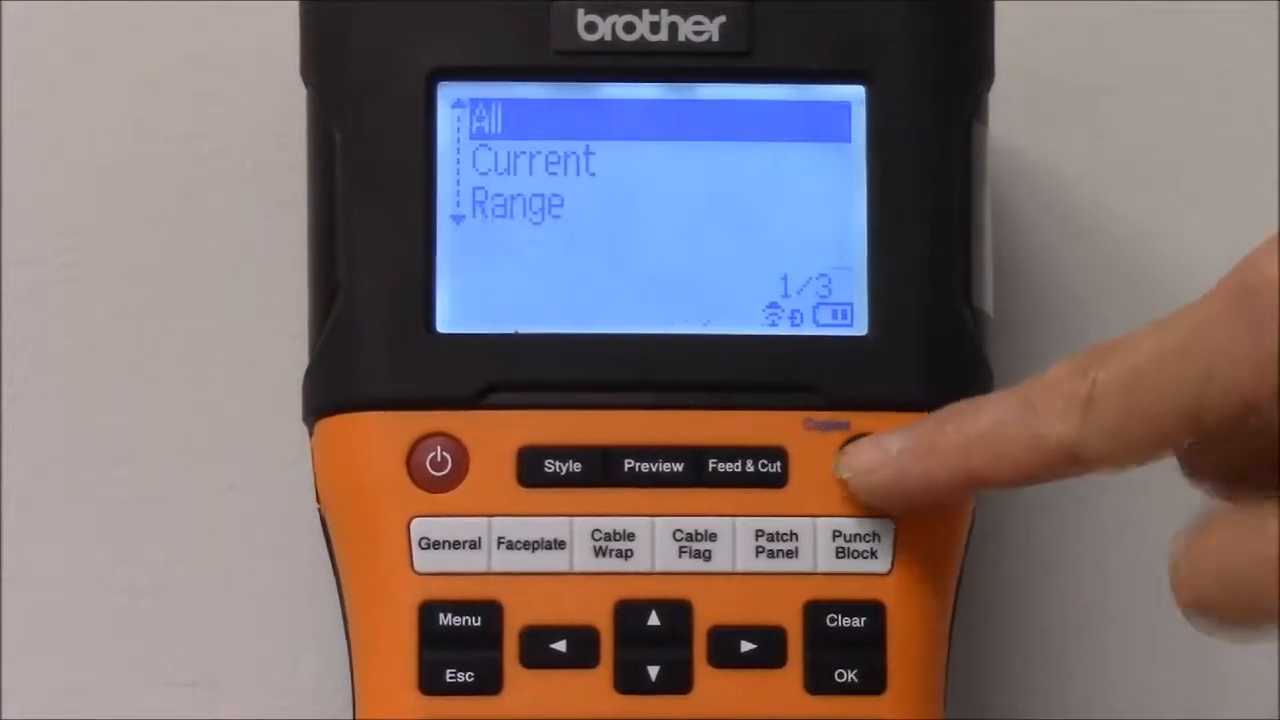